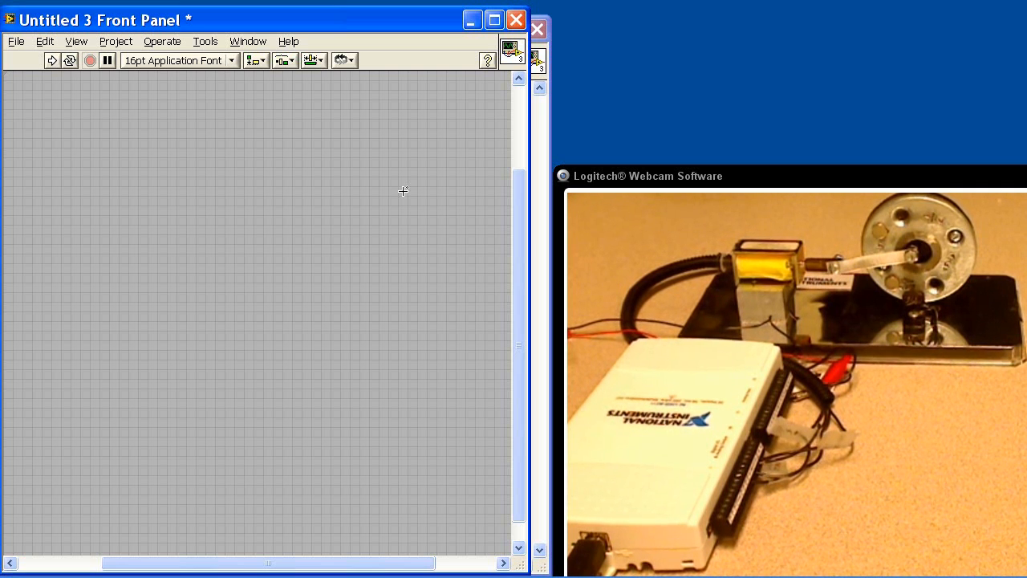
{"action": "mouse_move", "coordinate": [226, 216]}
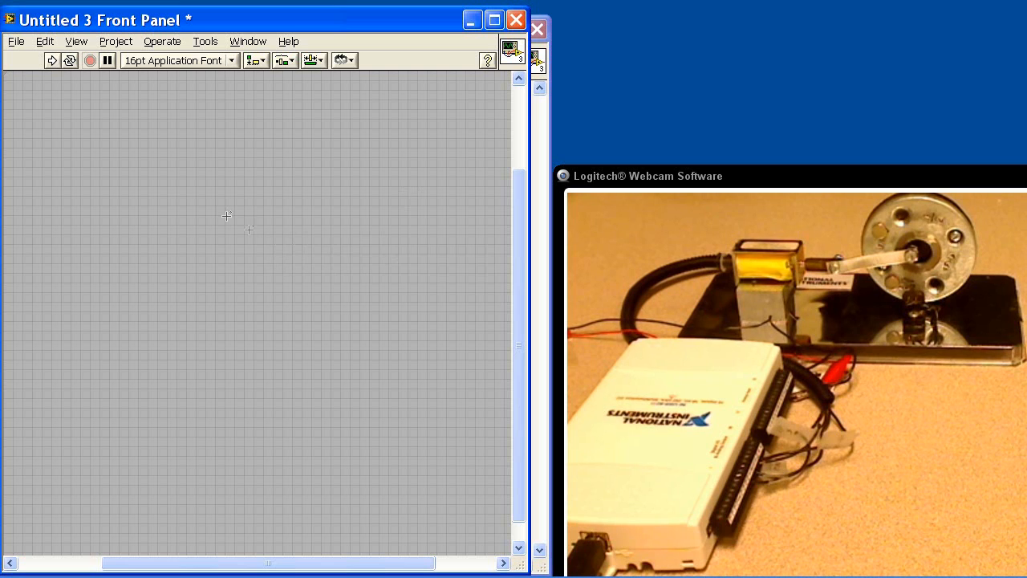
Place a Waveform Graph indicator from Express > Graph Indicators on the front panel
{"action": "right_click", "coordinate": [226, 217]}
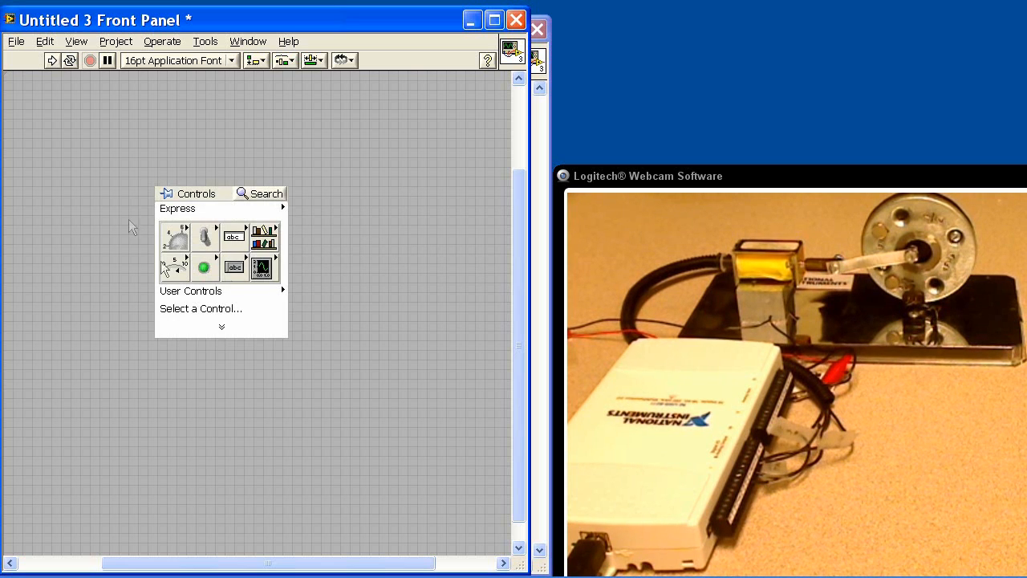
{"action": "left_click", "coordinate": [261, 267]}
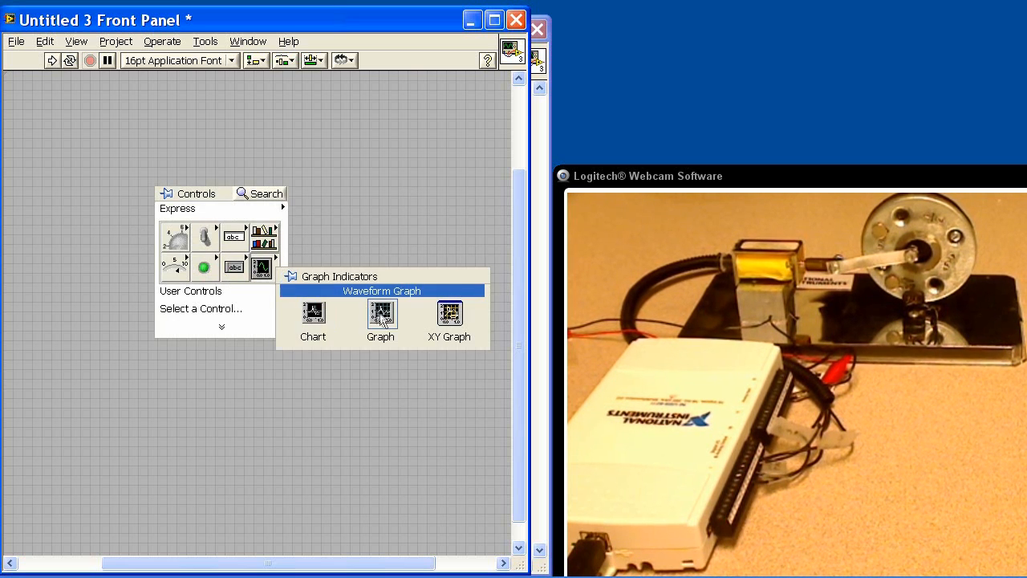
{"action": "left_click", "coordinate": [381, 318]}
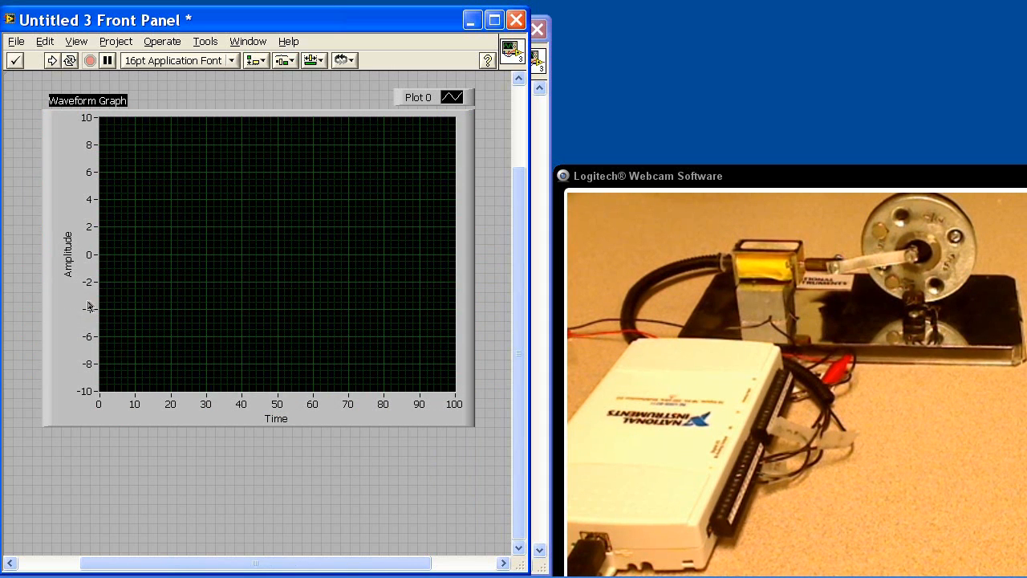
{"action": "right_click", "coordinate": [88, 305]}
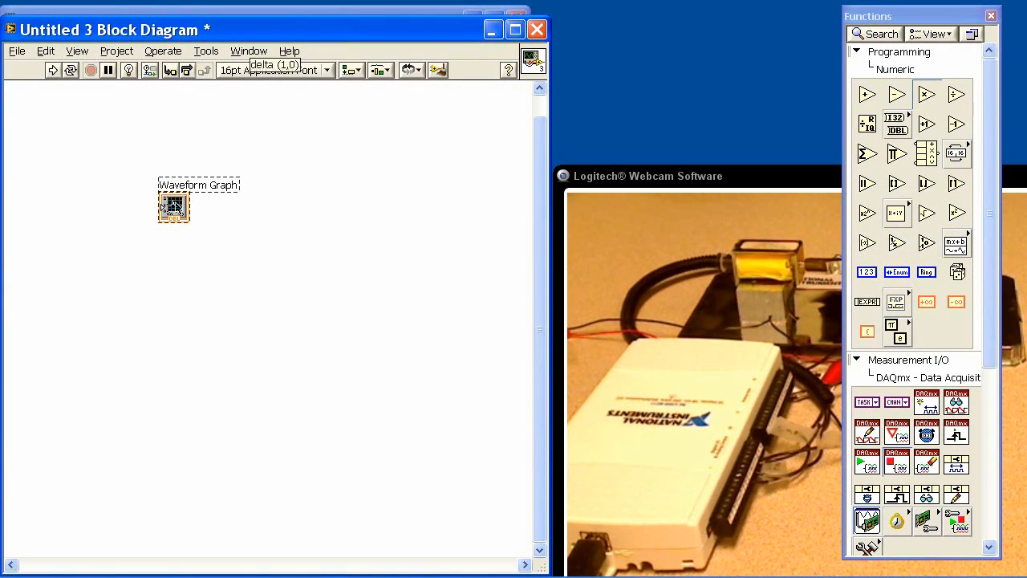
Add a DAQmx Create Channel (AI Voltage) node with a Dev3/ai0 physical channel constant
{"action": "left_click_drag", "start_coordinate": [174, 205], "coordinate": [370, 165]}
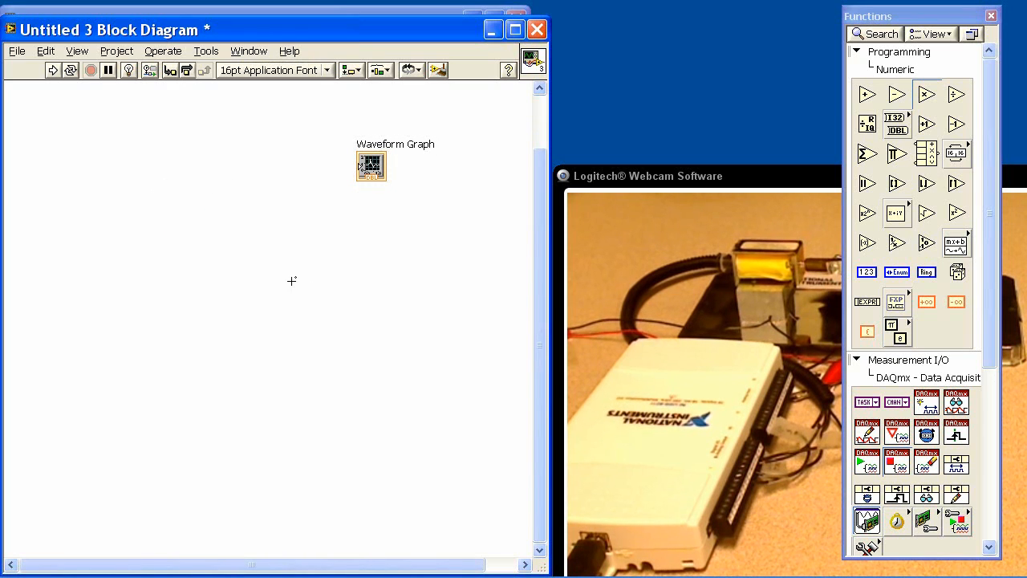
{"action": "mouse_move", "coordinate": [577, 385]}
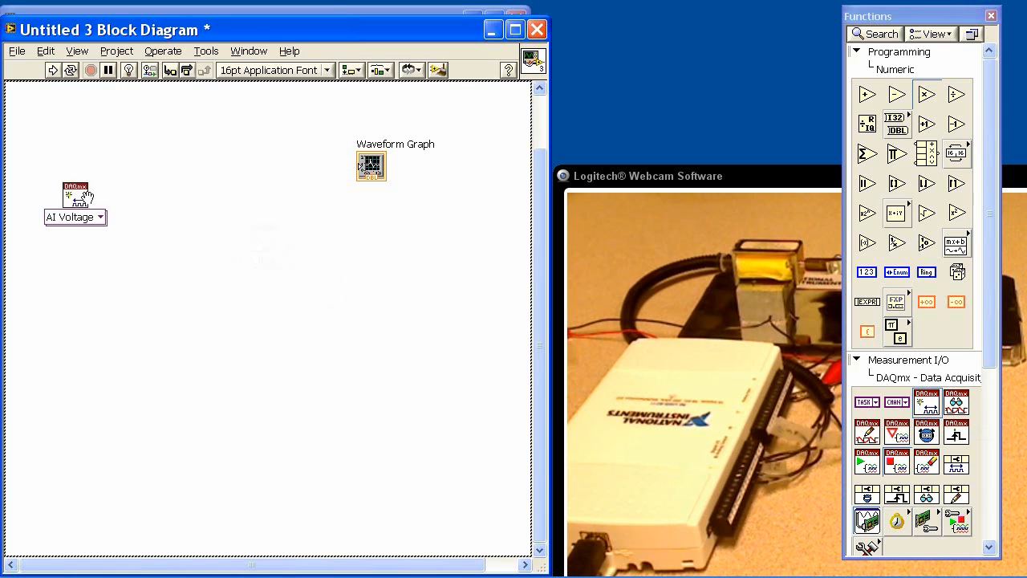
{"action": "left_click_drag", "start_coordinate": [74, 196], "coordinate": [96, 244]}
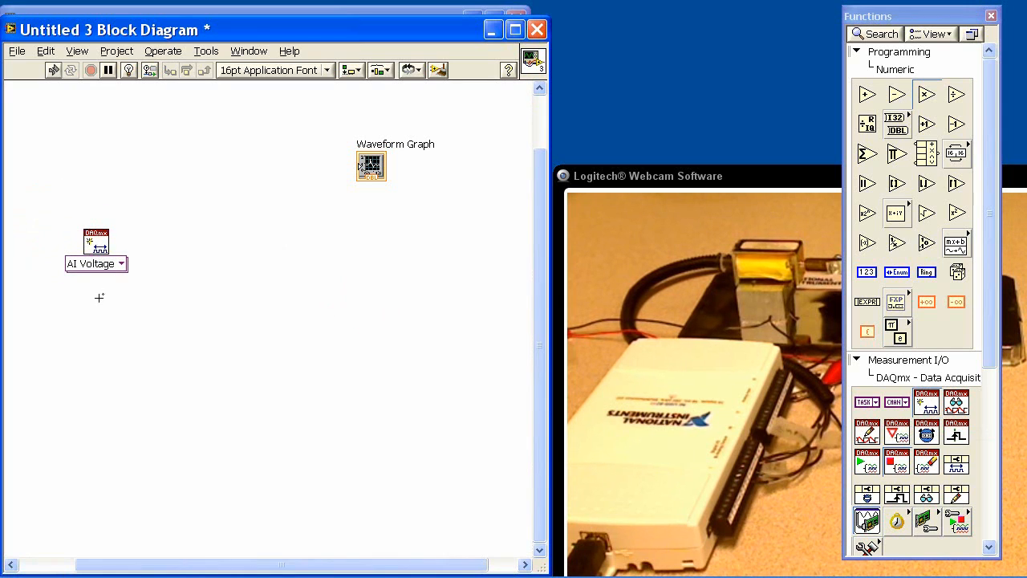
{"action": "mouse_move", "coordinate": [96, 241]}
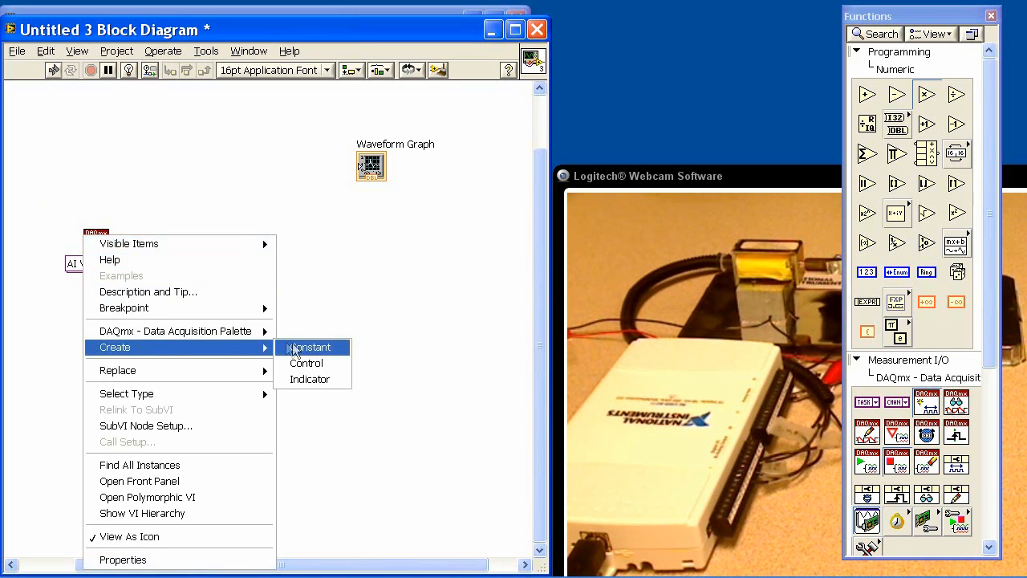
{"action": "left_click", "coordinate": [308, 347]}
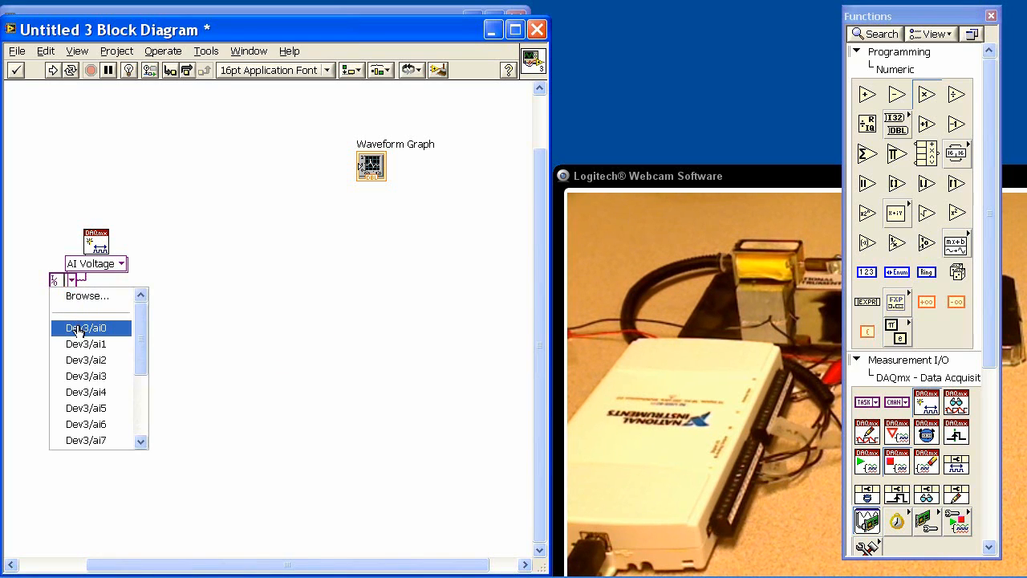
{"action": "left_click", "coordinate": [86, 327]}
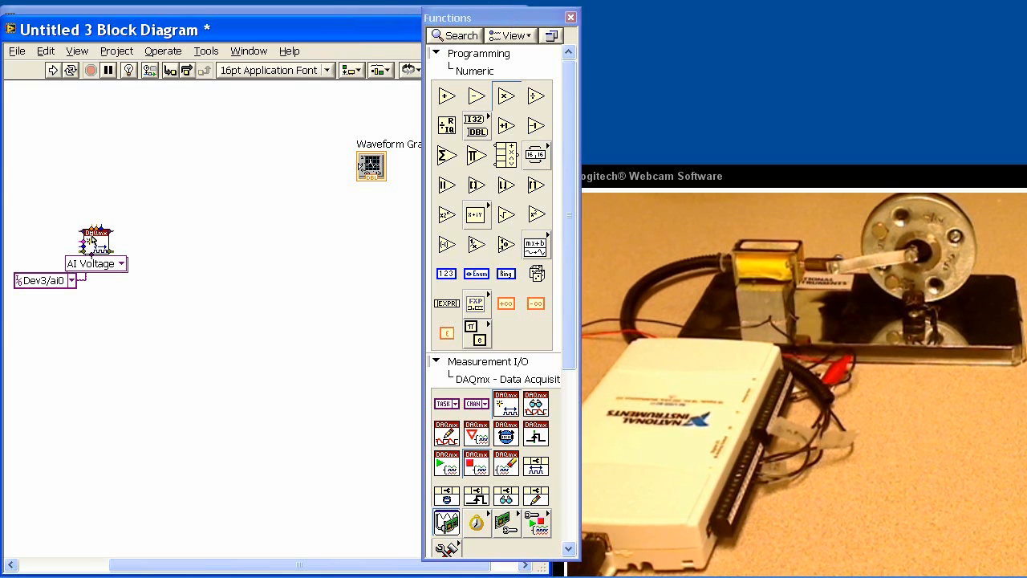
Give the AI channel node a terminal configuration constant set to RSE
{"action": "right_click", "coordinate": [95, 241]}
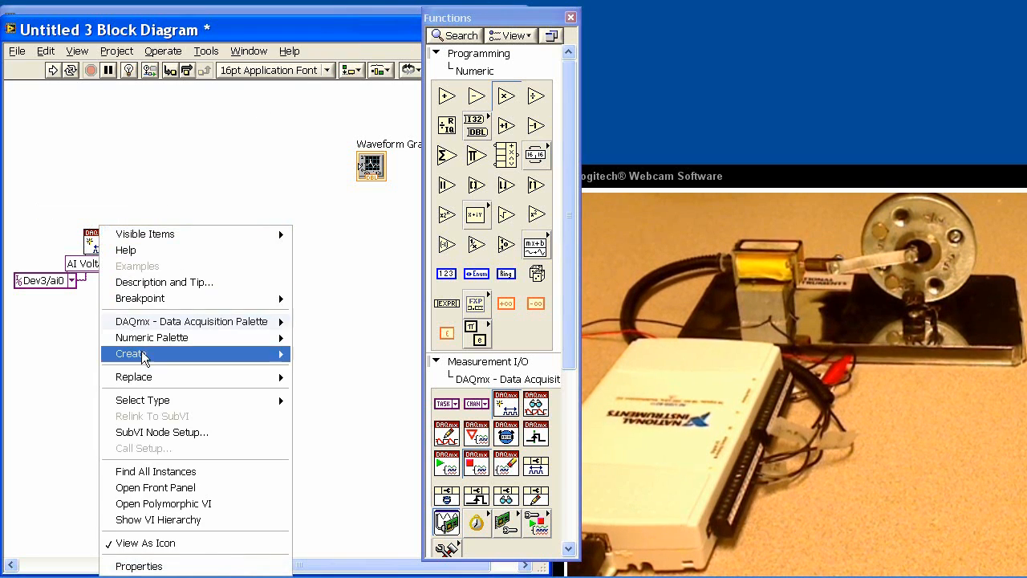
{"action": "left_click", "coordinate": [130, 355]}
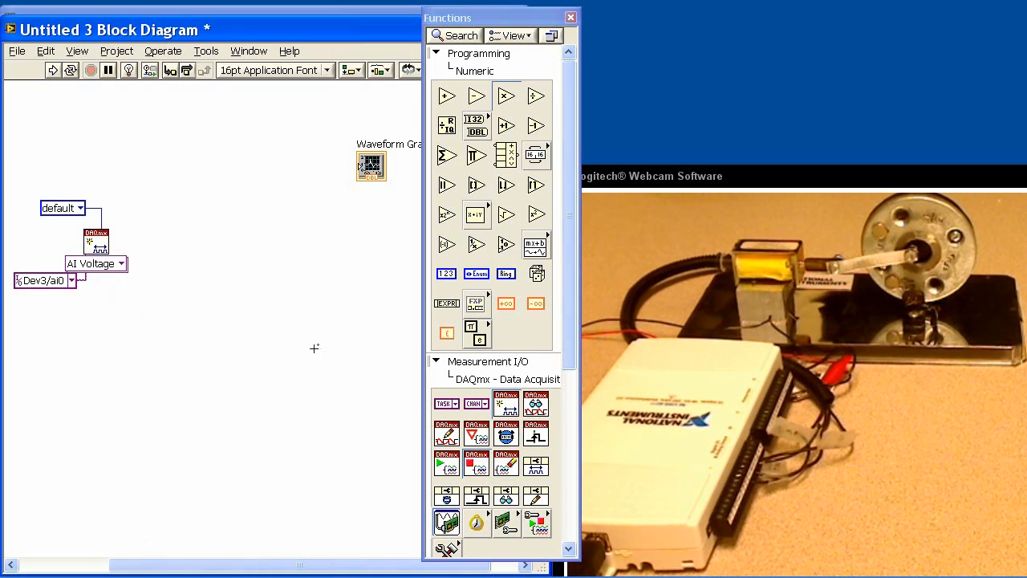
{"action": "left_click", "coordinate": [61, 208]}
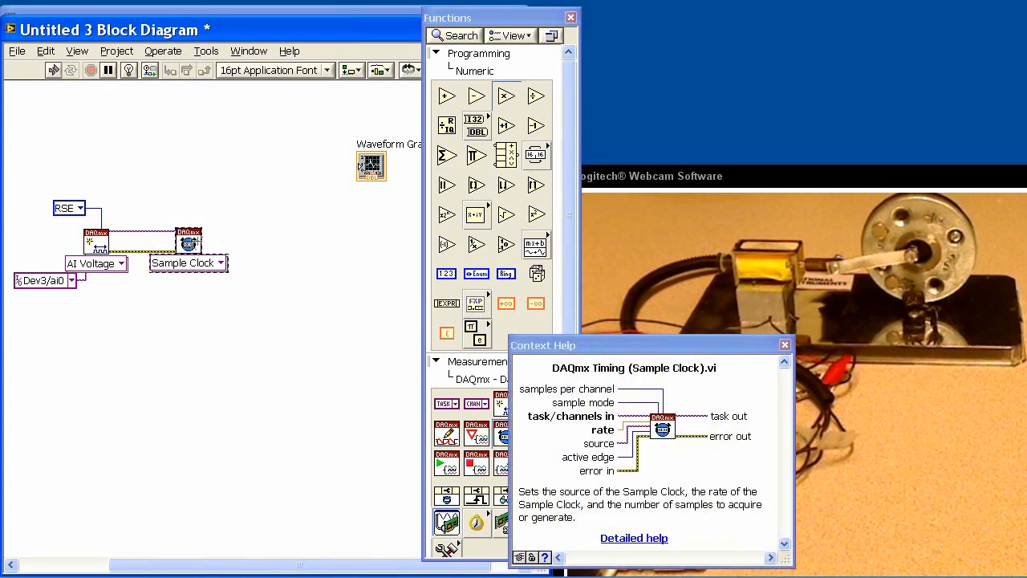
{"action": "left_click_drag", "start_coordinate": [542, 345], "coordinate": [694, 7]}
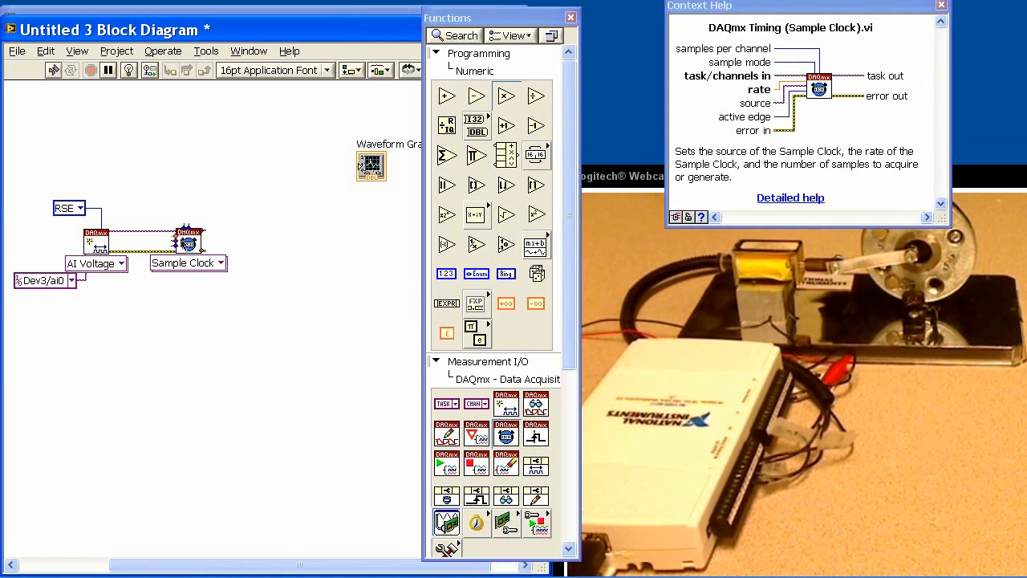
Add a Sample Clock timing node with its sample mode constant set to Continuous Samples
{"action": "right_click", "coordinate": [190, 241]}
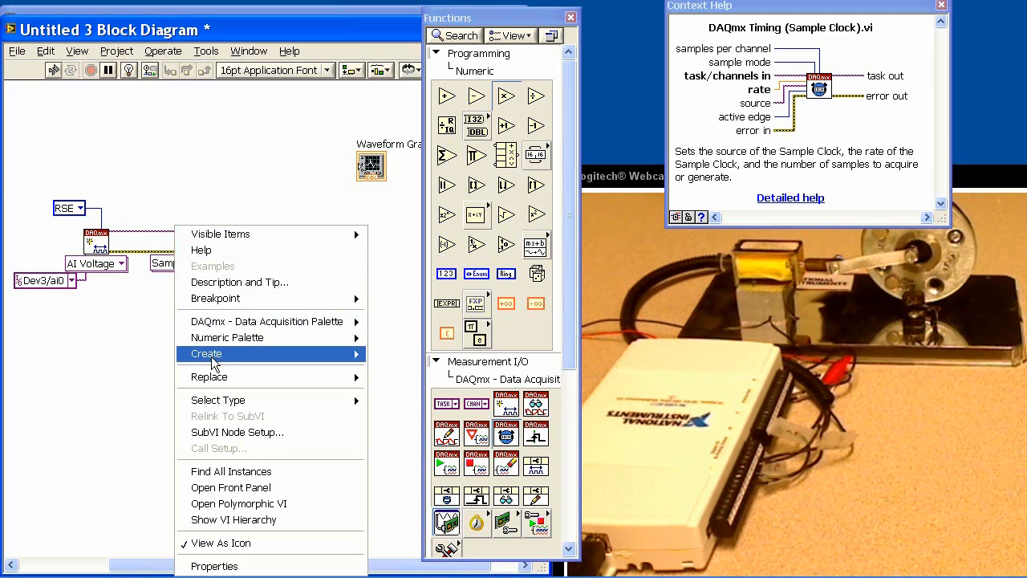
{"action": "left_click", "coordinate": [206, 353]}
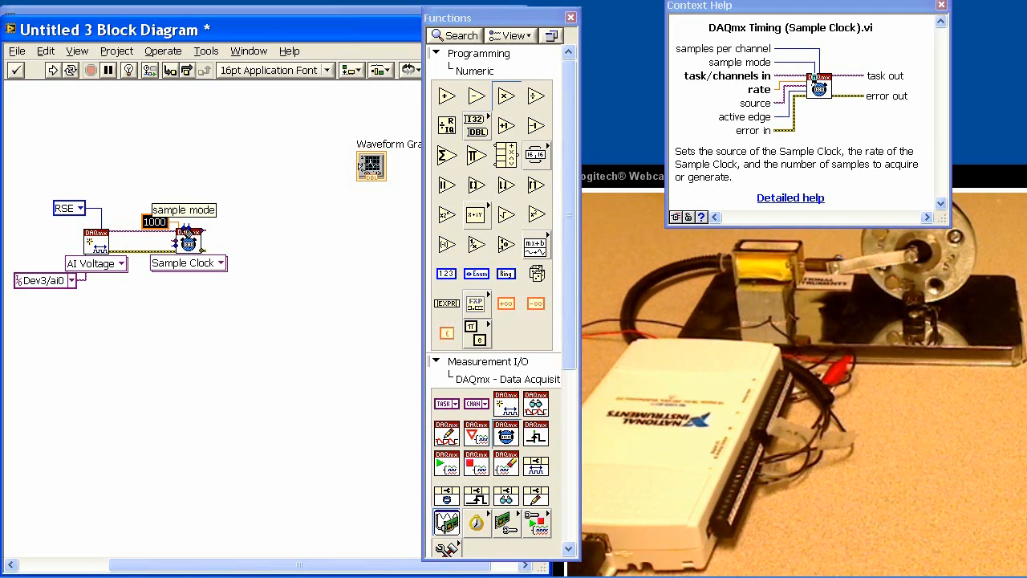
{"action": "right_click", "coordinate": [190, 240]}
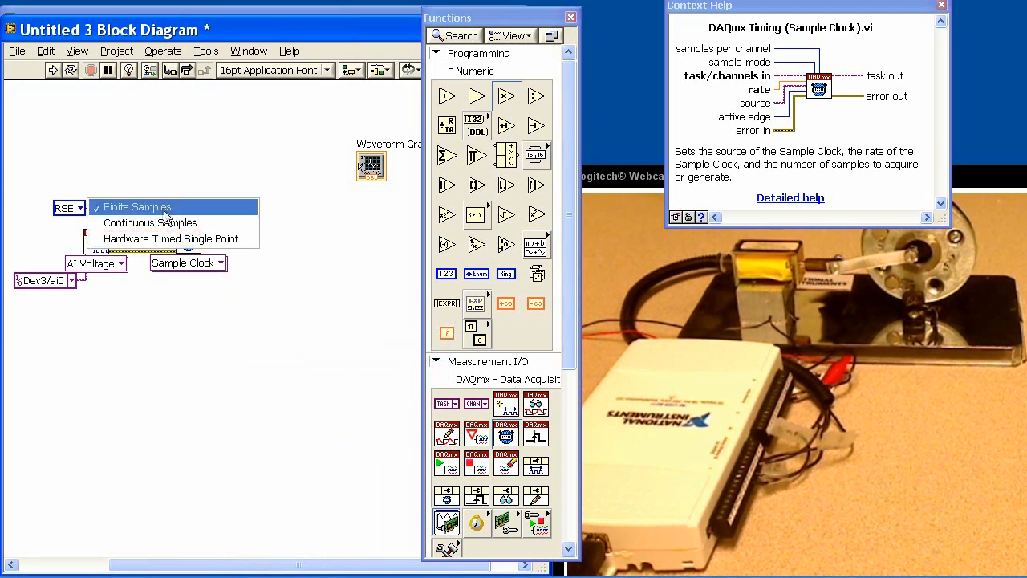
{"action": "left_click", "coordinate": [151, 221]}
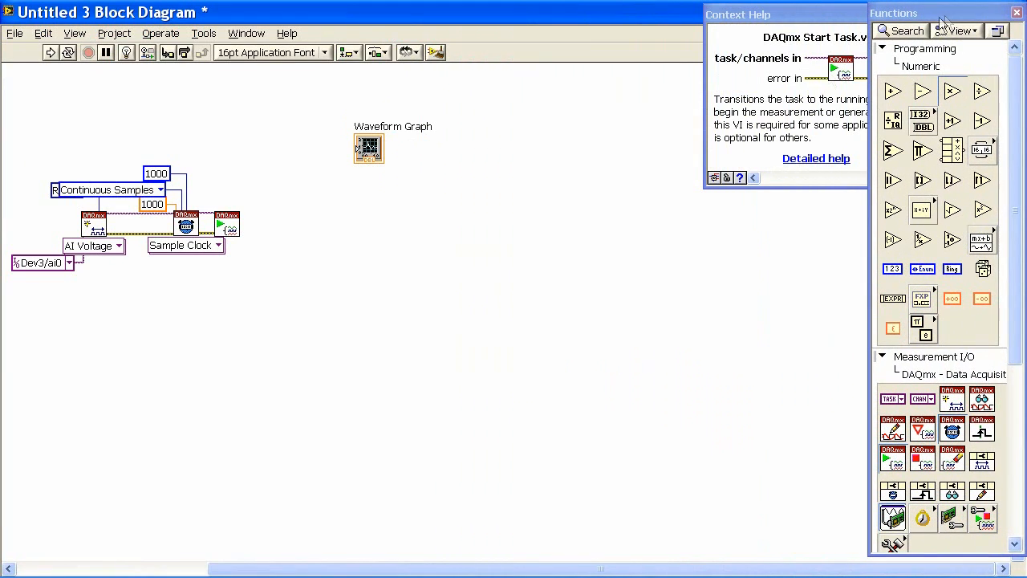
{"action": "mouse_move", "coordinate": [928, 68]}
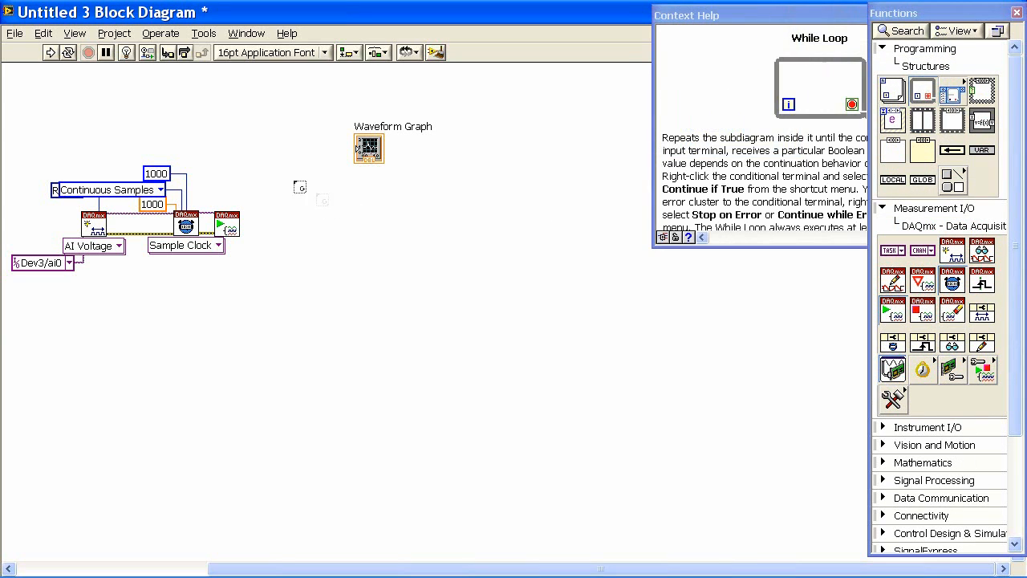
Draw a While Loop to the right of the DAQmx task nodes
{"action": "left_click_drag", "start_coordinate": [302, 186], "coordinate": [565, 426]}
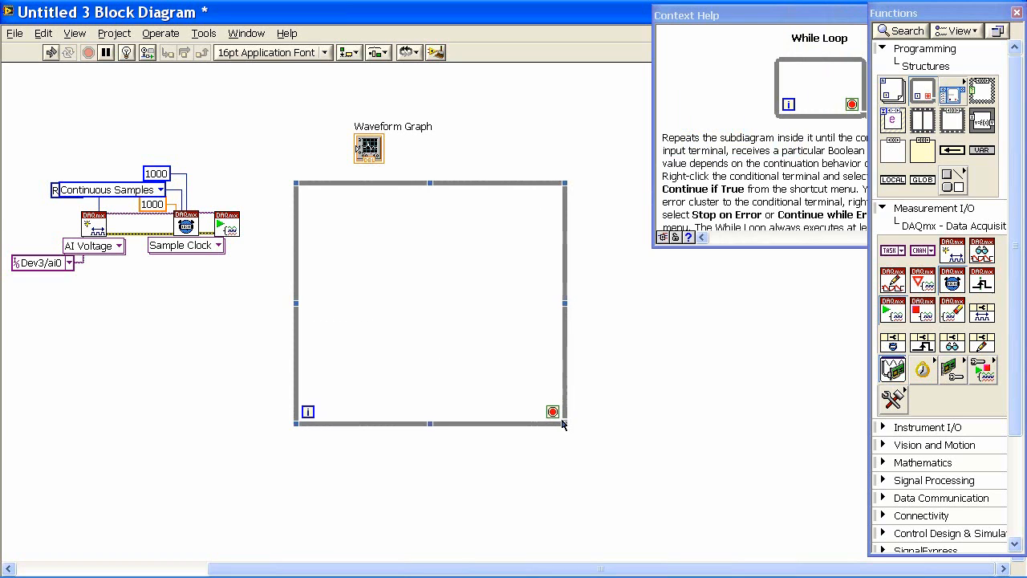
{"action": "mouse_move", "coordinate": [922, 121]}
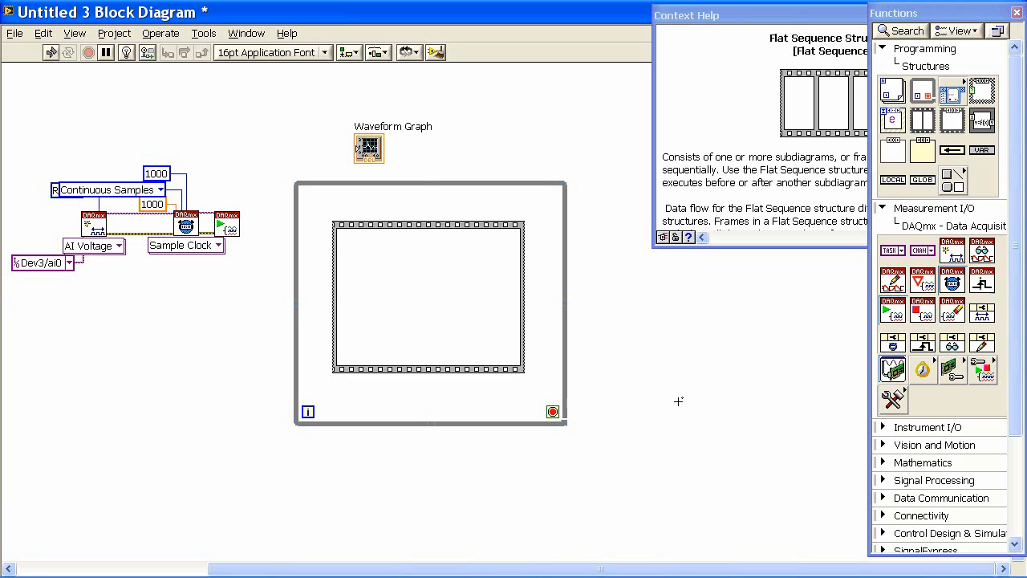
{"action": "mouse_move", "coordinate": [864, 383]}
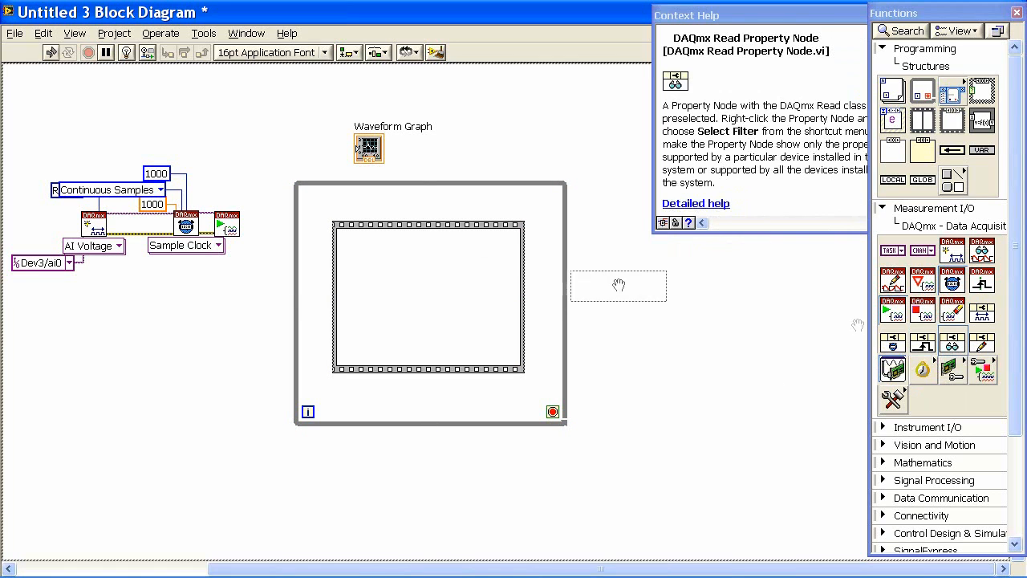
Place a DAQmx Read property node in the Flat Sequence, RelativeTo set to Most Recent Sample
{"action": "left_click", "coordinate": [618, 285]}
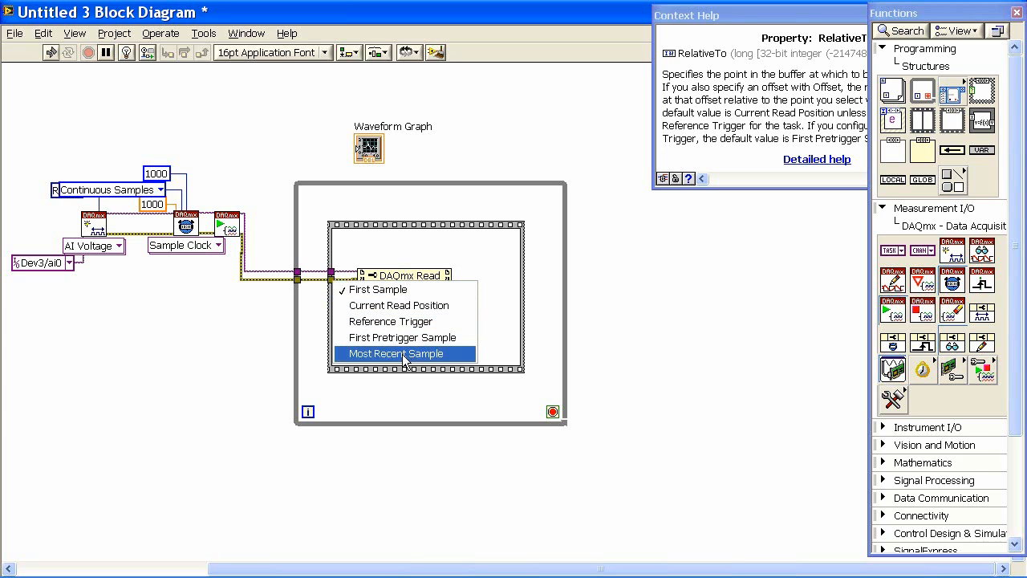
{"action": "left_click", "coordinate": [394, 353]}
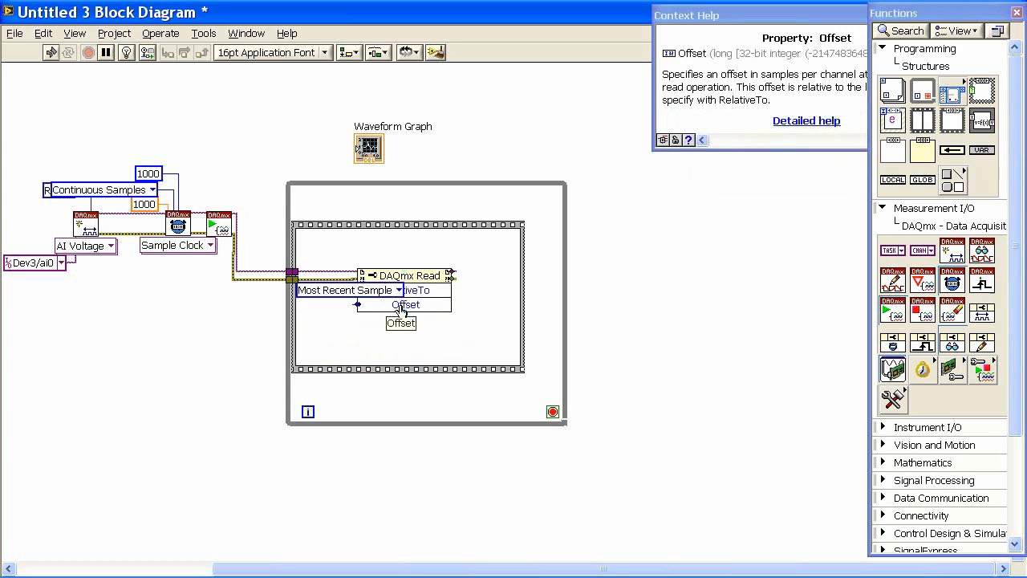
Feed the read Offset property a constant 0
{"action": "right_click", "coordinate": [405, 303]}
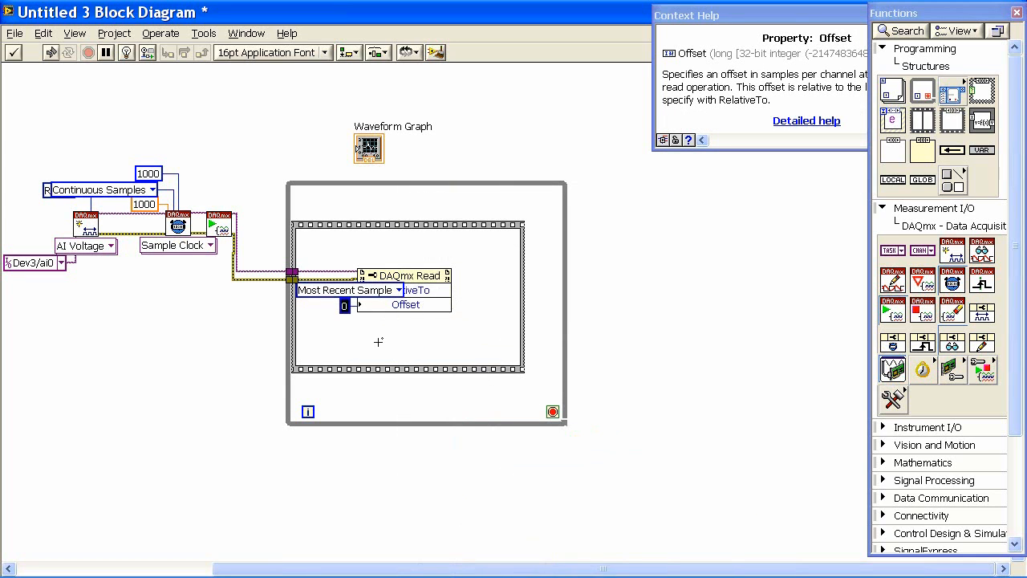
{"action": "mouse_move", "coordinate": [404, 334]}
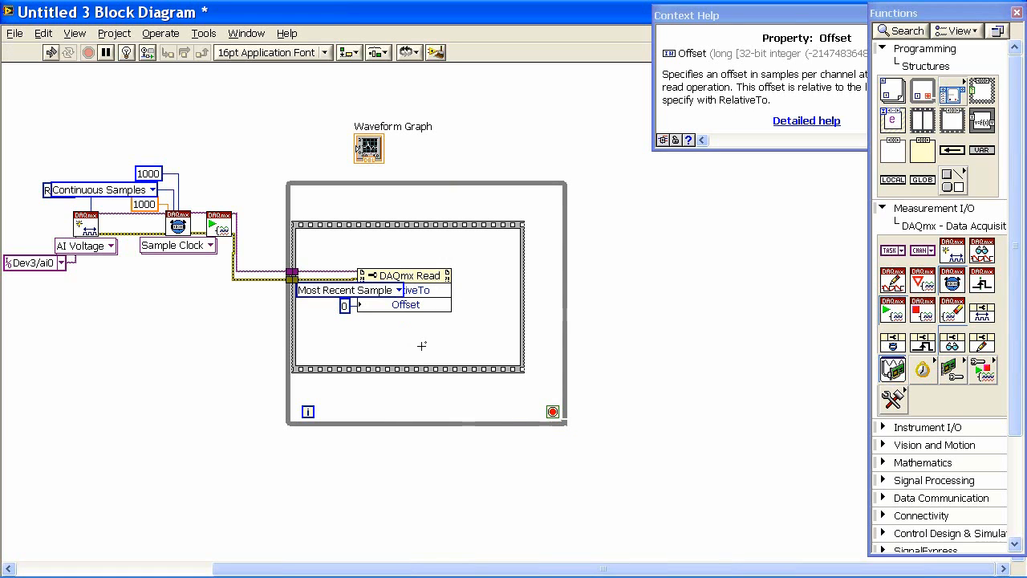
{"action": "mouse_move", "coordinate": [953, 281]}
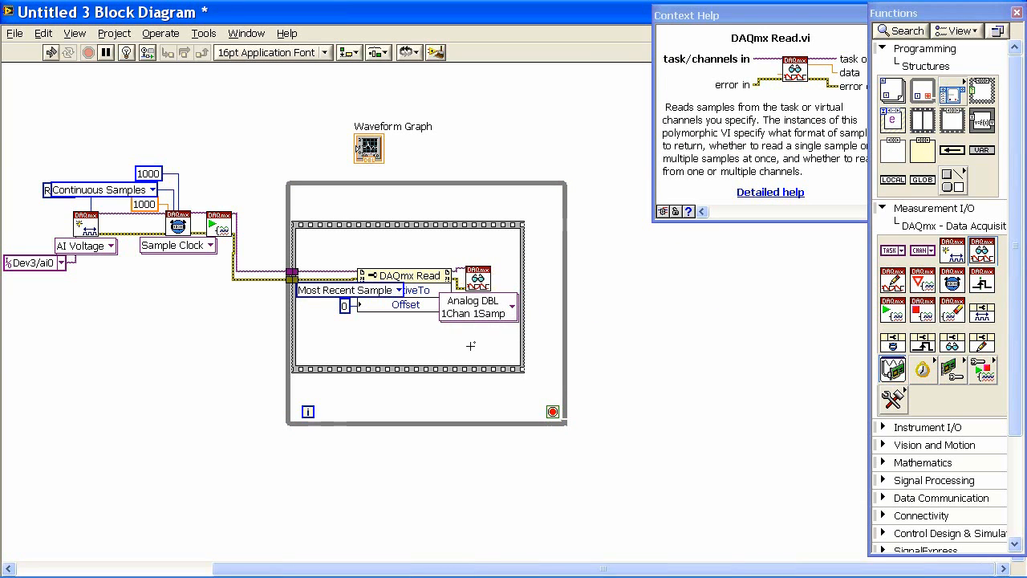
{"action": "mouse_move", "coordinate": [457, 313]}
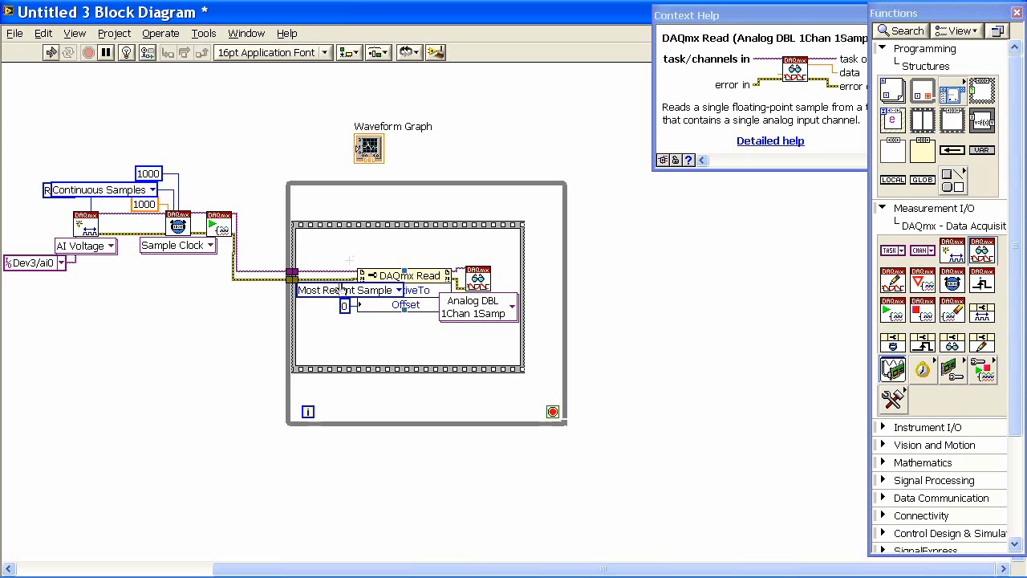
{"action": "mouse_move", "coordinate": [372, 320]}
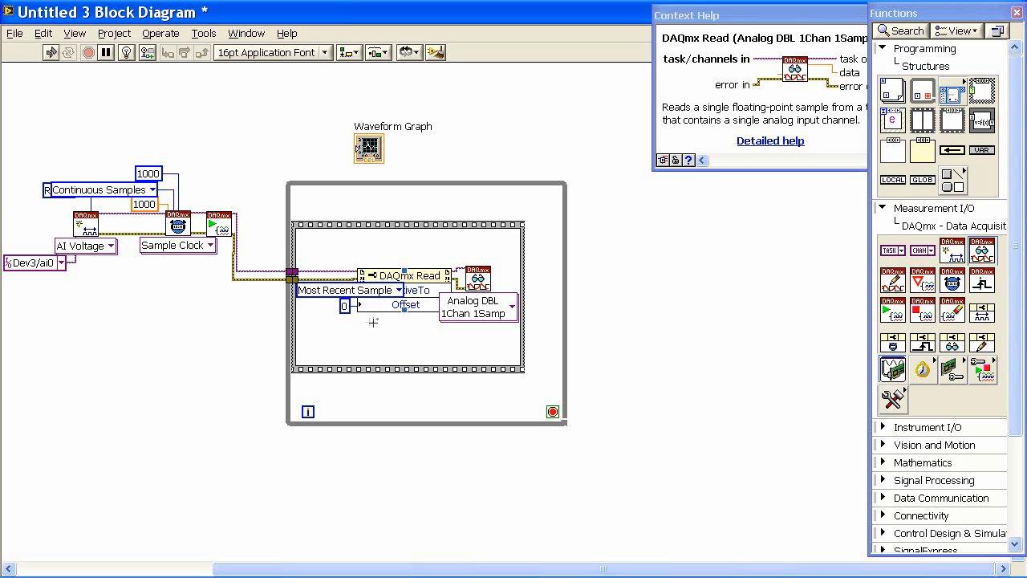
{"action": "mouse_move", "coordinate": [382, 331]}
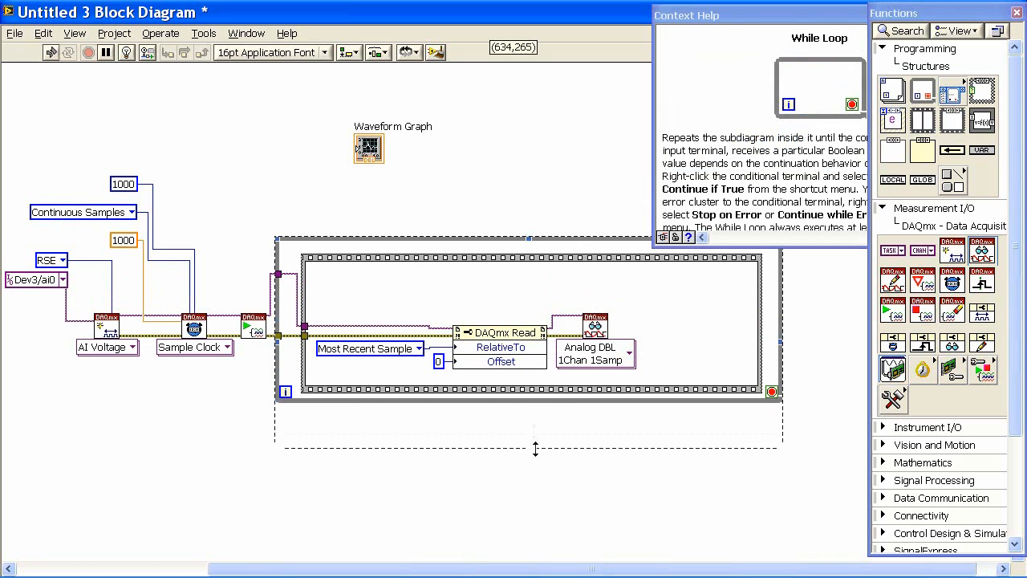
Create a stop control on the While Loop's conditional terminal
{"action": "right_click", "coordinate": [770, 464]}
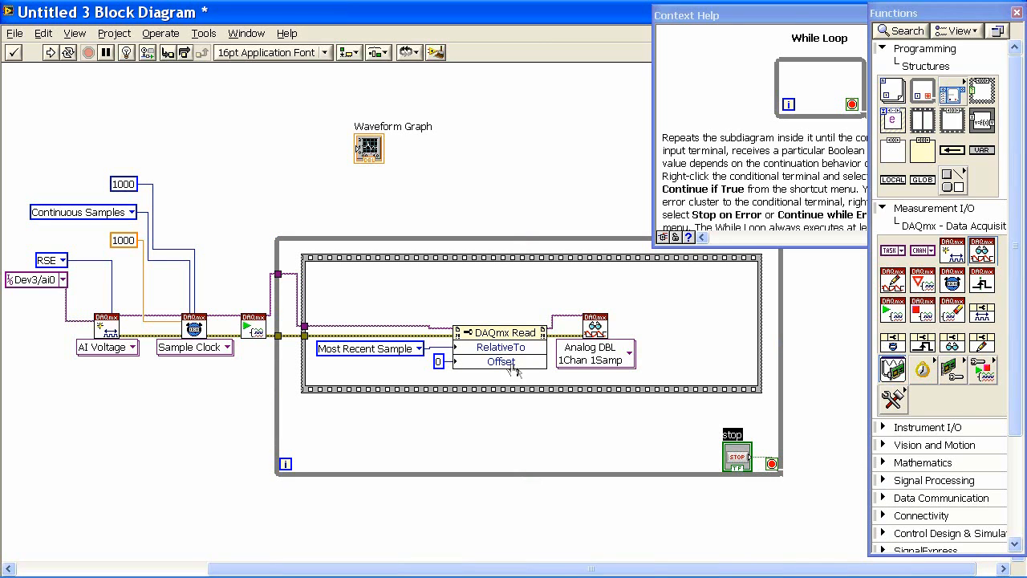
{"action": "mouse_move", "coordinate": [553, 393]}
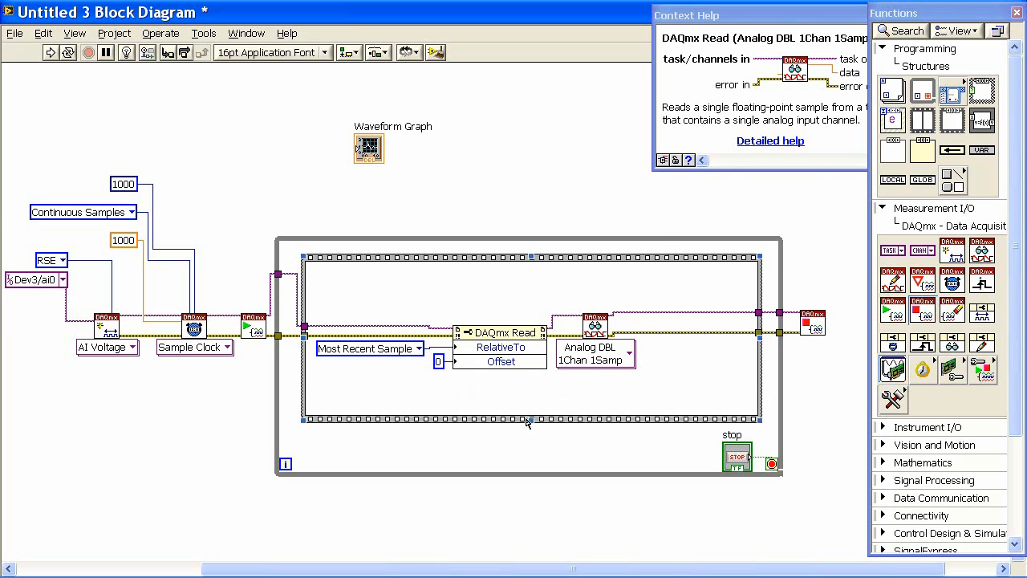
{"action": "mouse_move", "coordinate": [526, 417]}
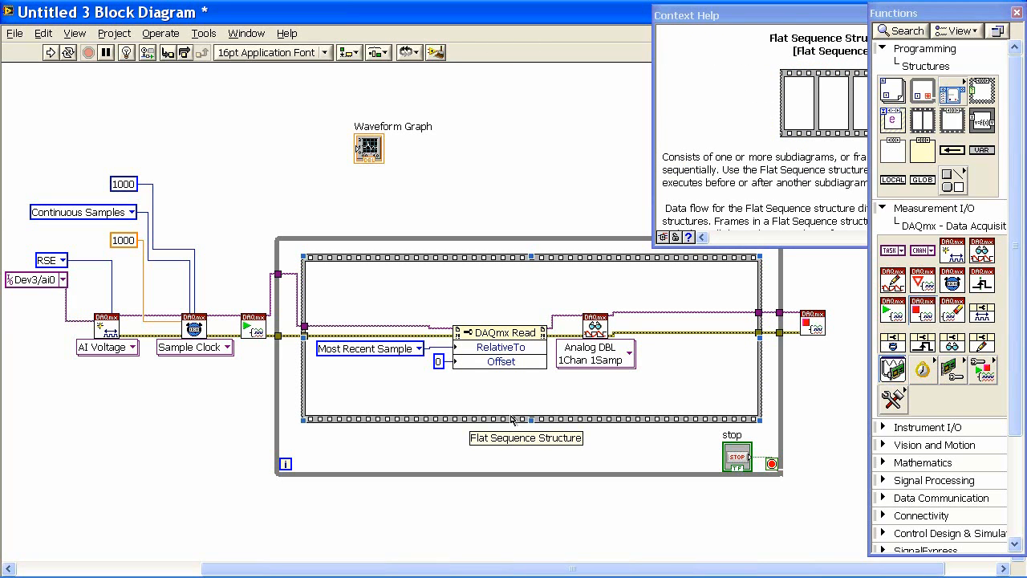
{"action": "mouse_move", "coordinate": [981, 280]}
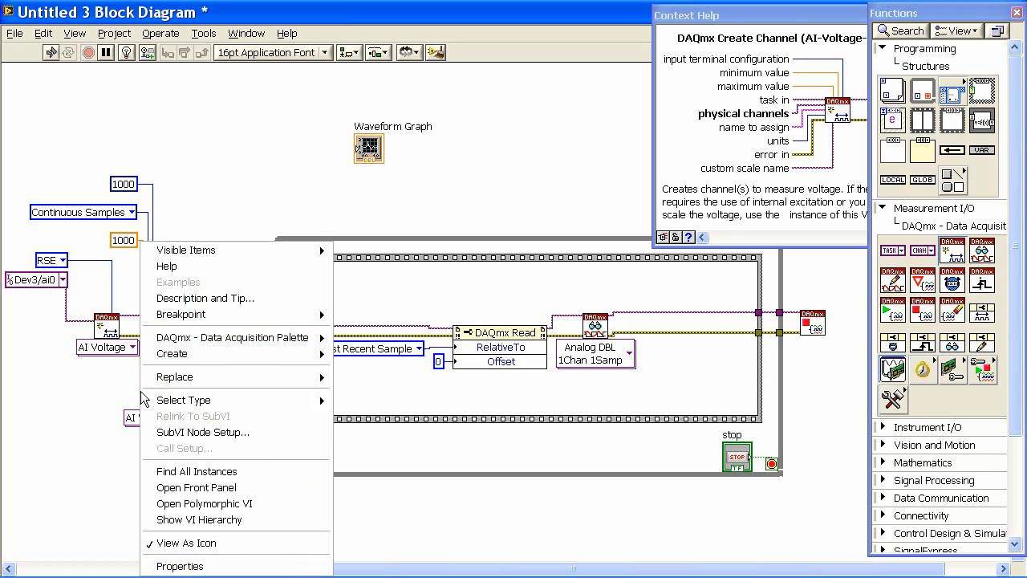
{"action": "mouse_move", "coordinate": [191, 372]}
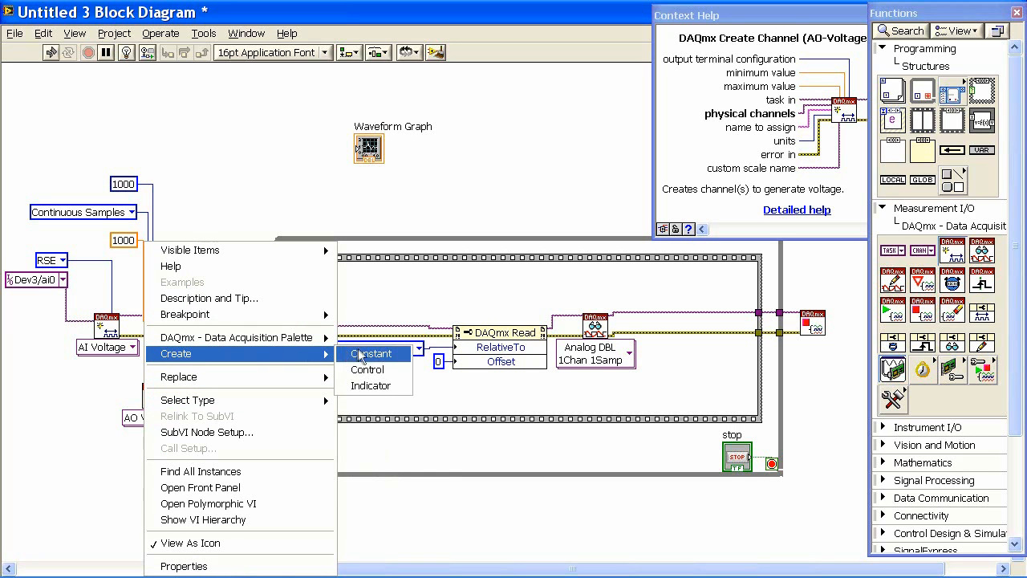
Give the AO Voltage channel a Dev3/ao0 physical channel constant
{"action": "left_click", "coordinate": [371, 353]}
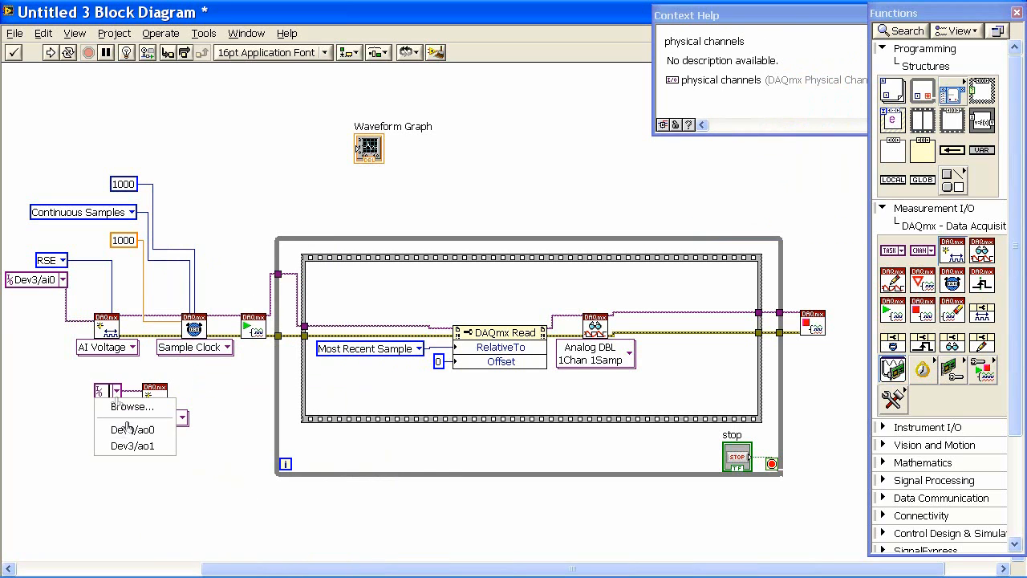
{"action": "left_click", "coordinate": [131, 430]}
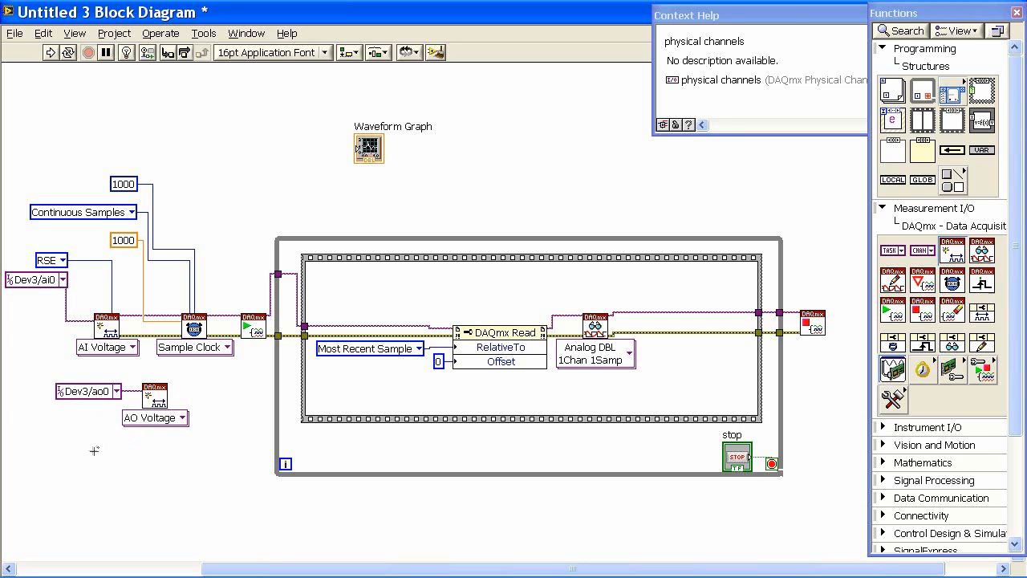
{"action": "mouse_move", "coordinate": [921, 308]}
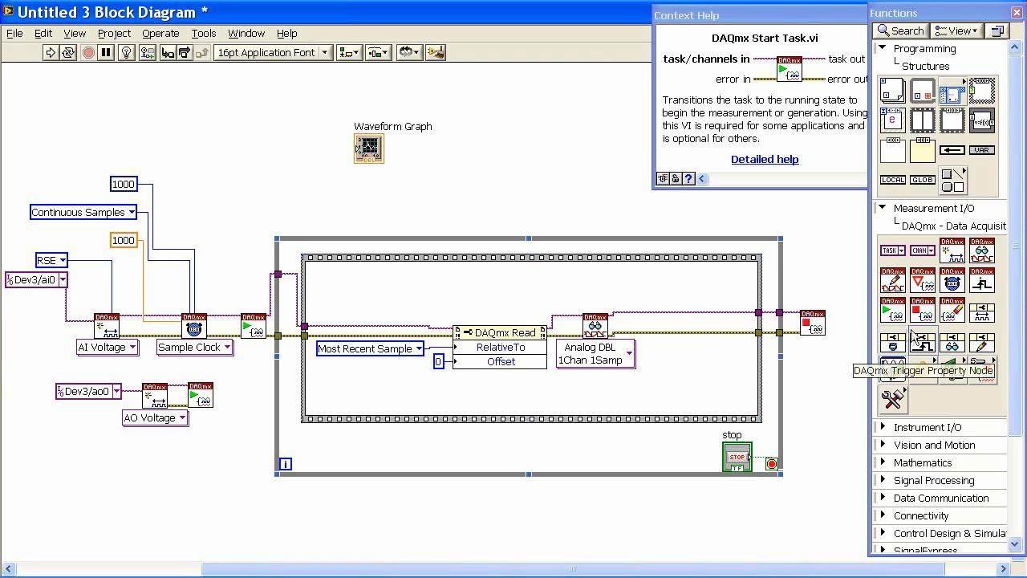
{"action": "mouse_move", "coordinate": [892, 281]}
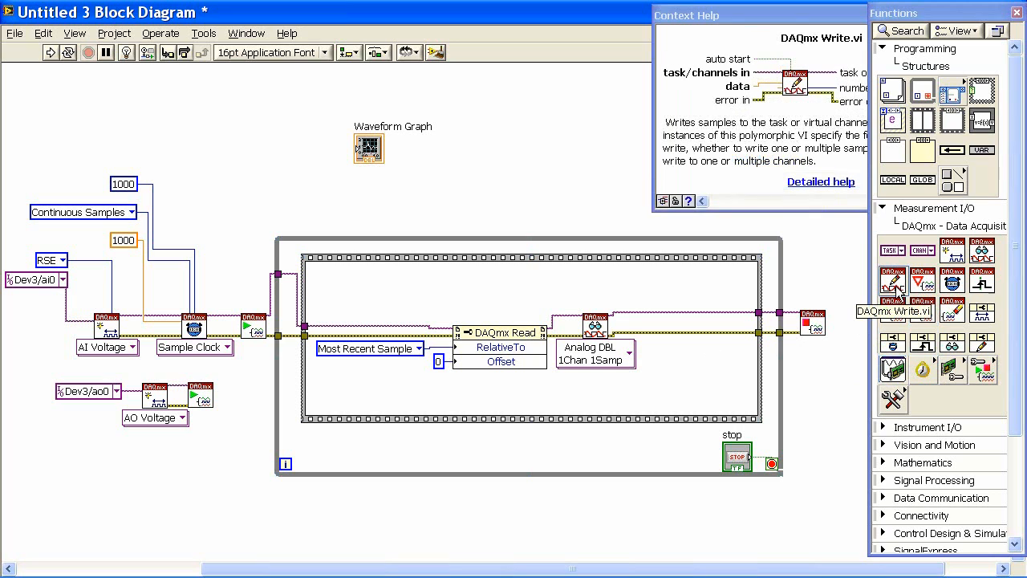
Place a single-sample DAQmx Write in the loop and a constant on the Multiply input
{"action": "left_click_drag", "start_coordinate": [893, 312], "coordinate": [372, 393]}
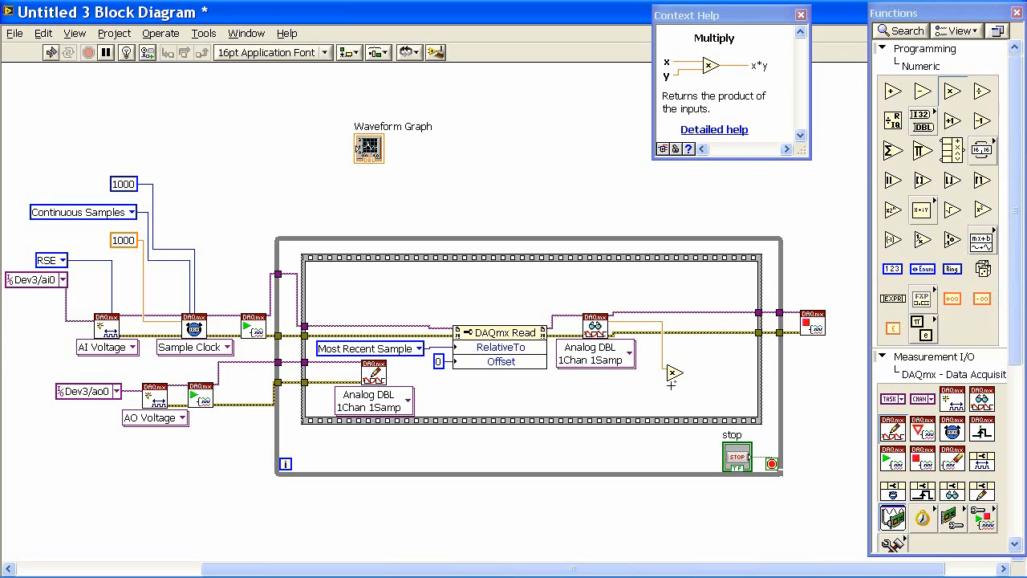
{"action": "right_click", "coordinate": [674, 372]}
{"action": "type", "text": "2"}
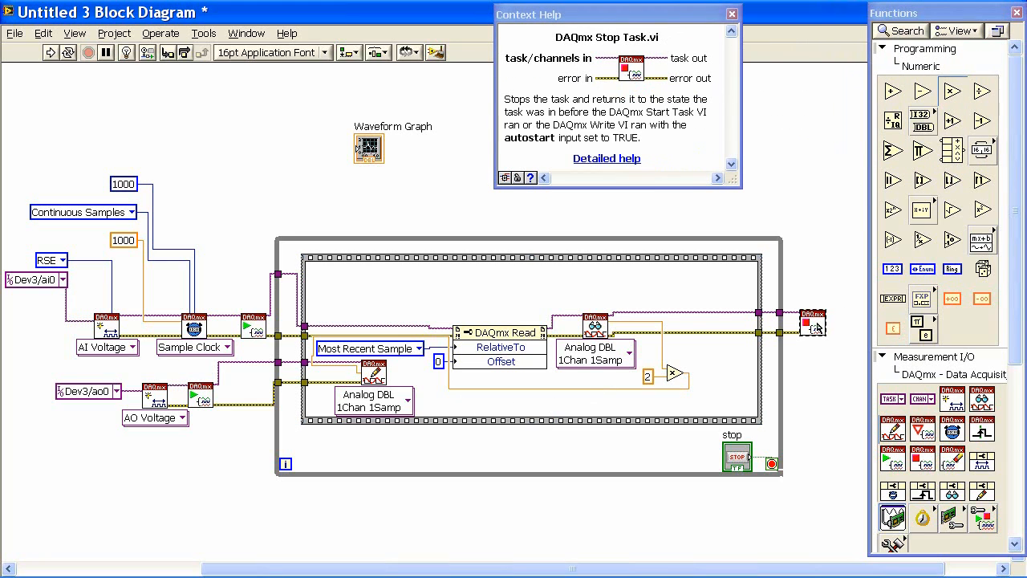
Add DAQmx Stop Task after the loop, clean up the diagram, and show the front panel
{"action": "left_click_drag", "start_coordinate": [812, 325], "coordinate": [812, 391]}
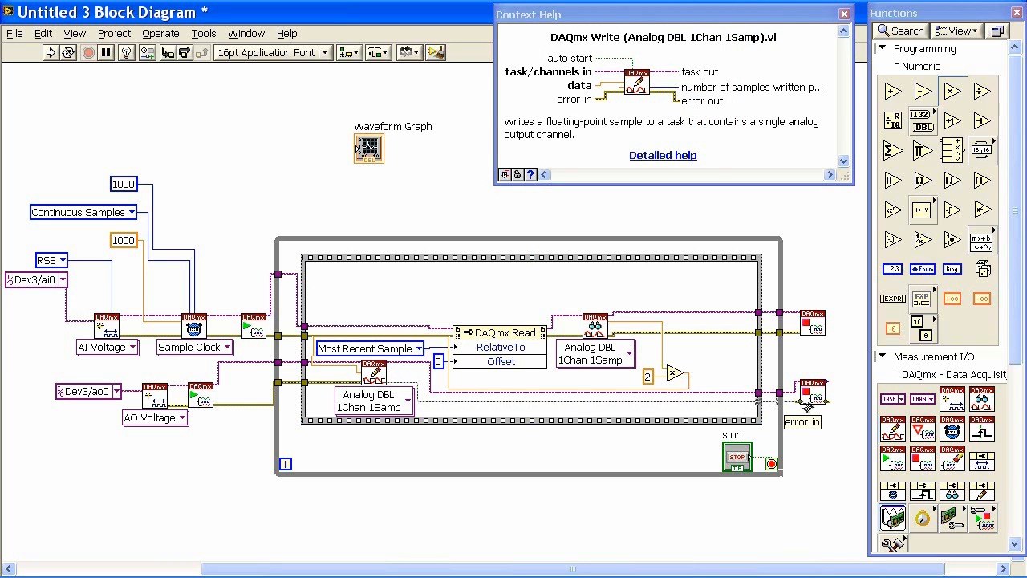
{"action": "left_click", "coordinate": [437, 52]}
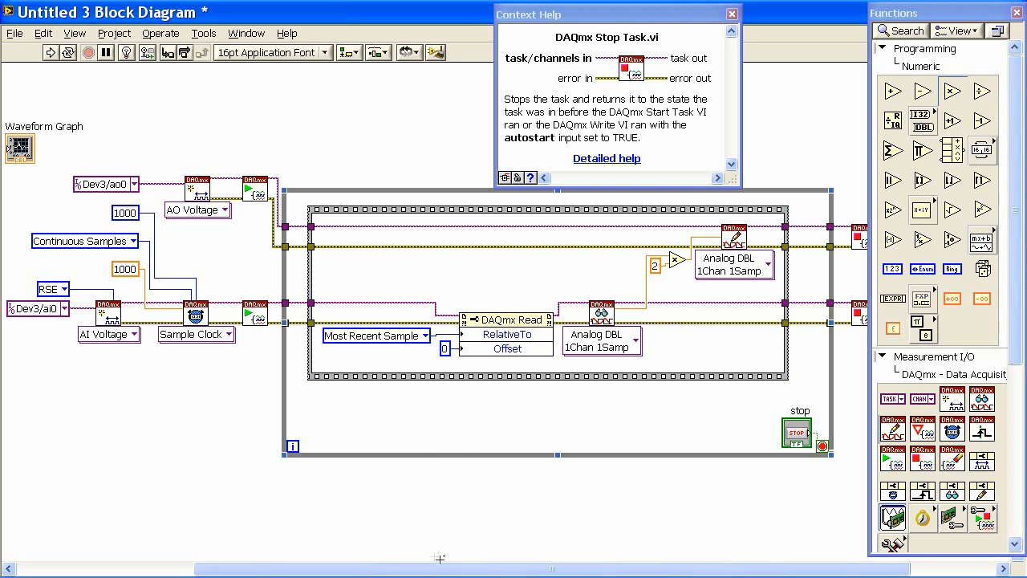
{"action": "mouse_move", "coordinate": [468, 523]}
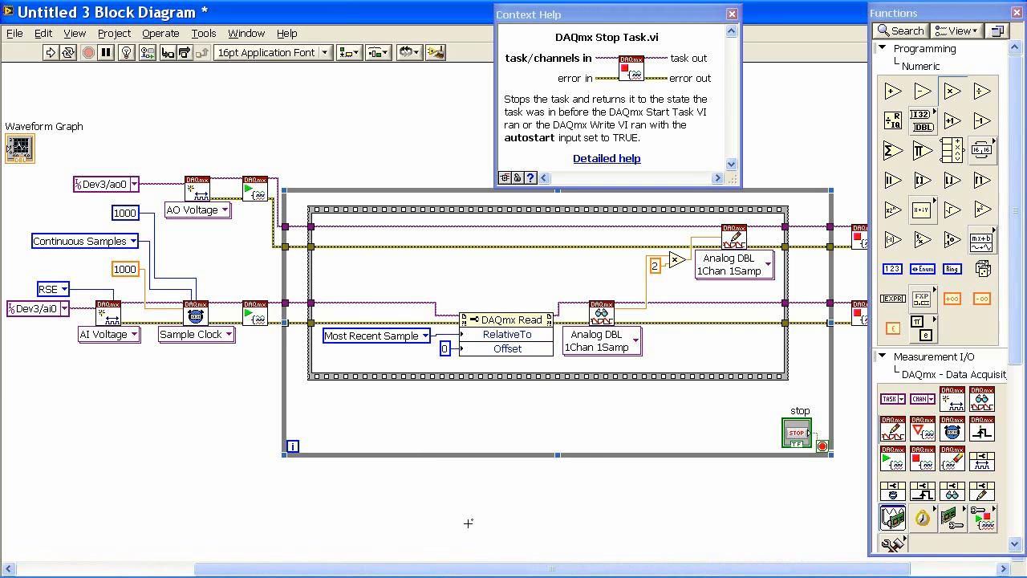
{"action": "left_click", "coordinate": [729, 13]}
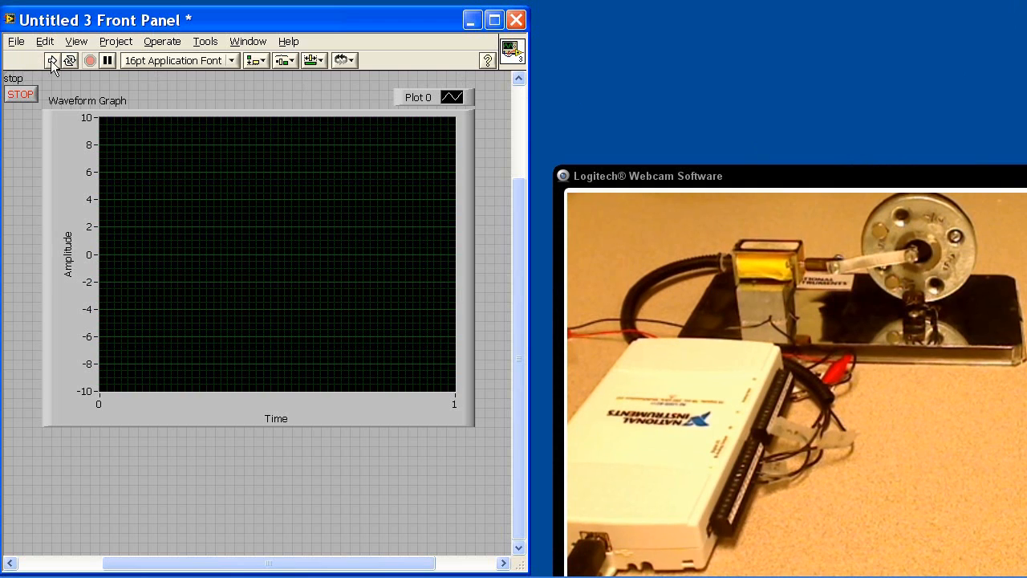
Run the VI so the Hall-sensor waveform plots beside the live flywheel webcam view
{"action": "left_click", "coordinate": [52, 61]}
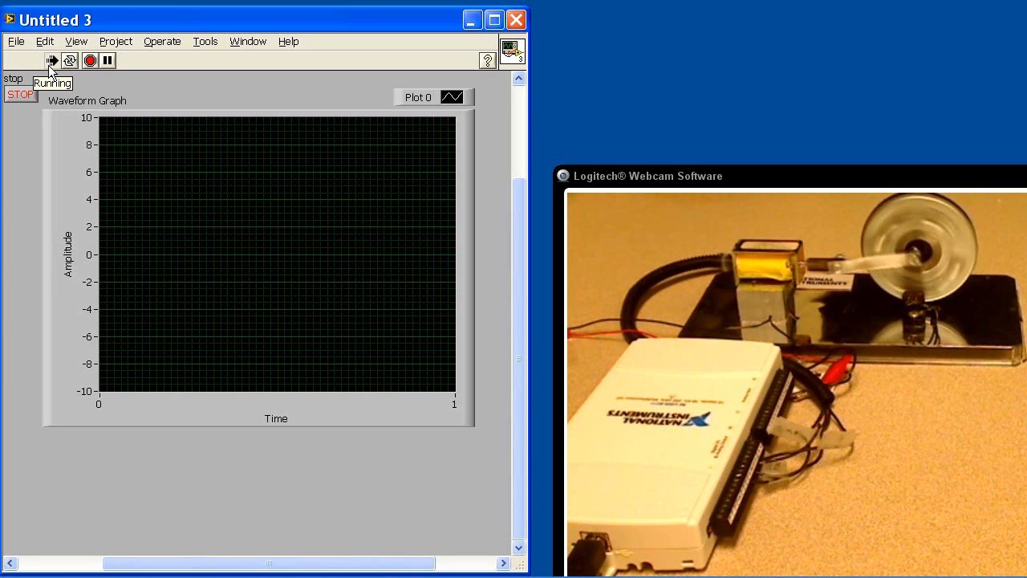
{"action": "left_click", "coordinate": [52, 61]}
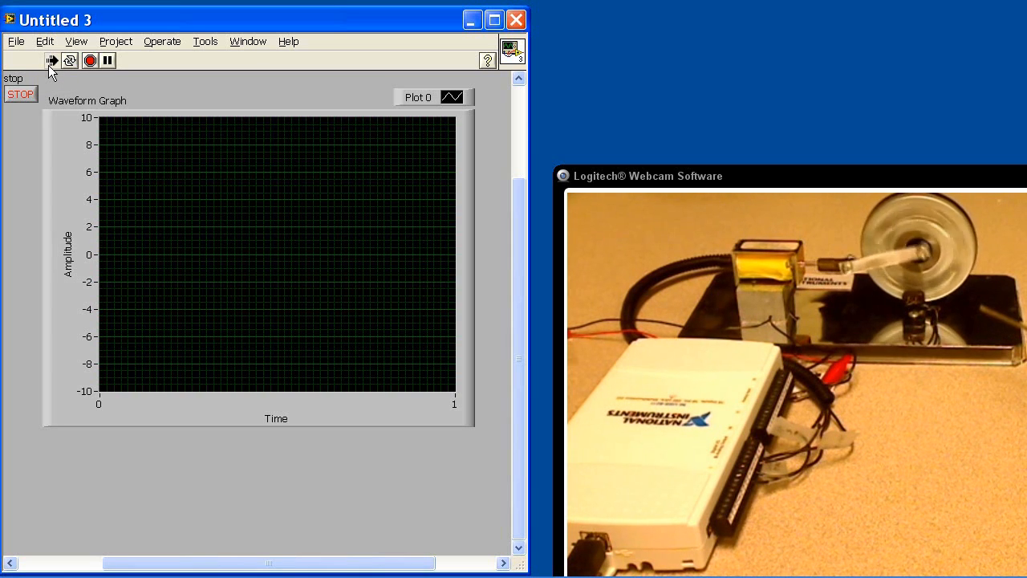